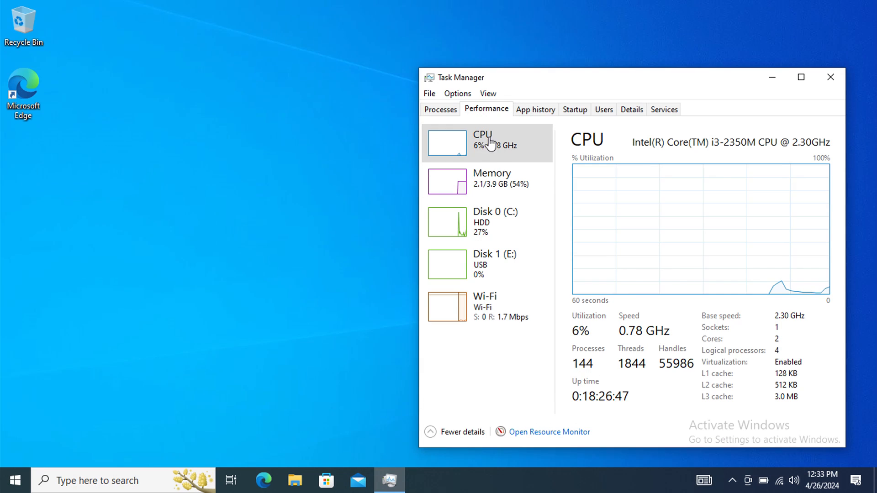
pyautogui.moveTo(504, 188)
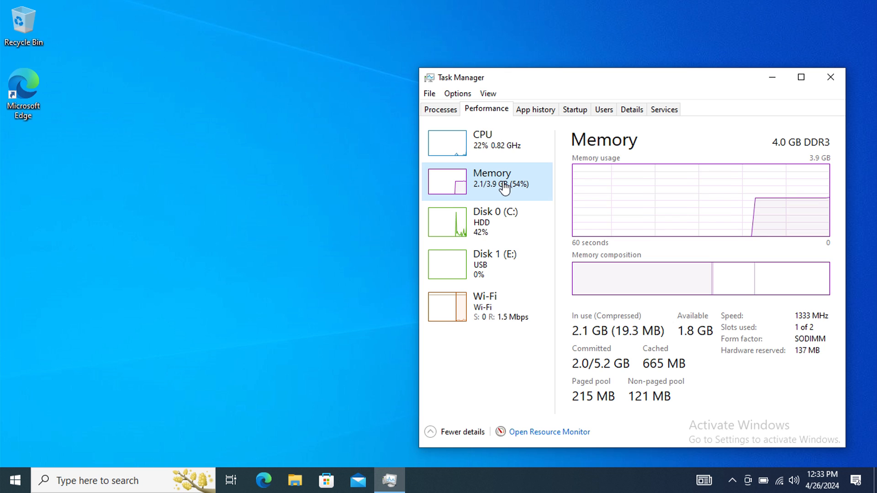
pyautogui.moveTo(502, 223)
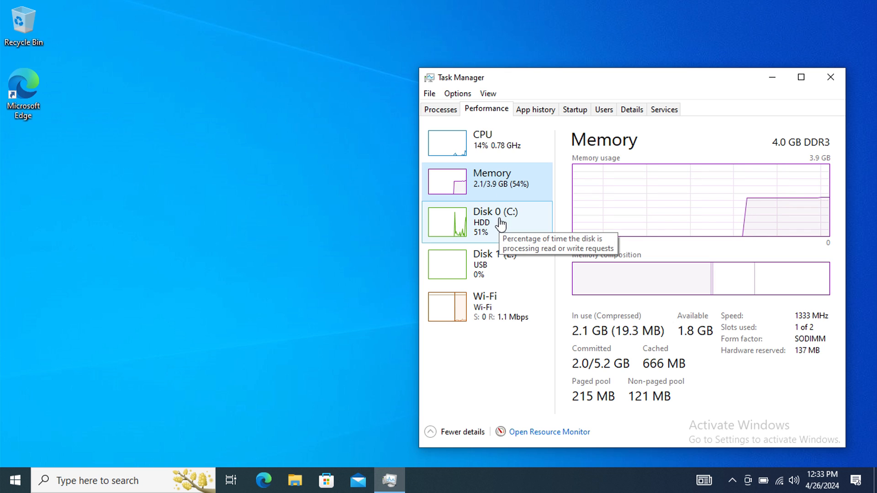
# View the Disk 0 (C:) and Wi-Fi performance graphs in Task Manager
pyautogui.click(494, 222)
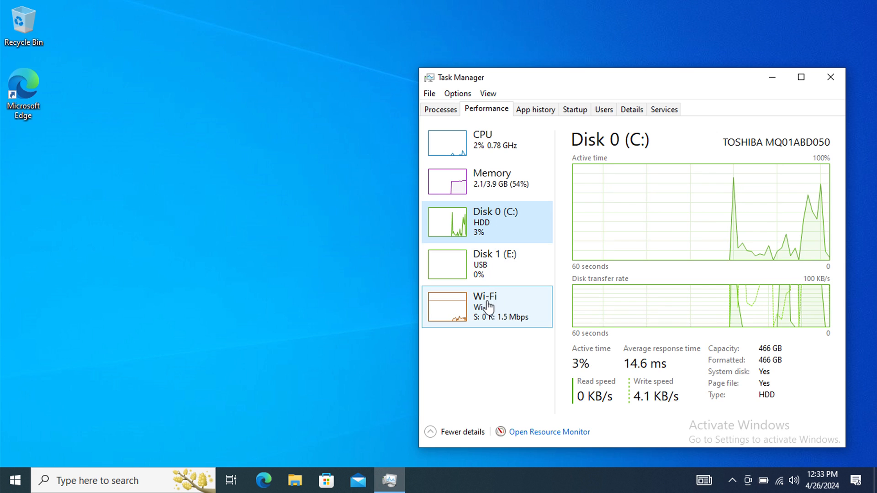
pyautogui.click(484, 307)
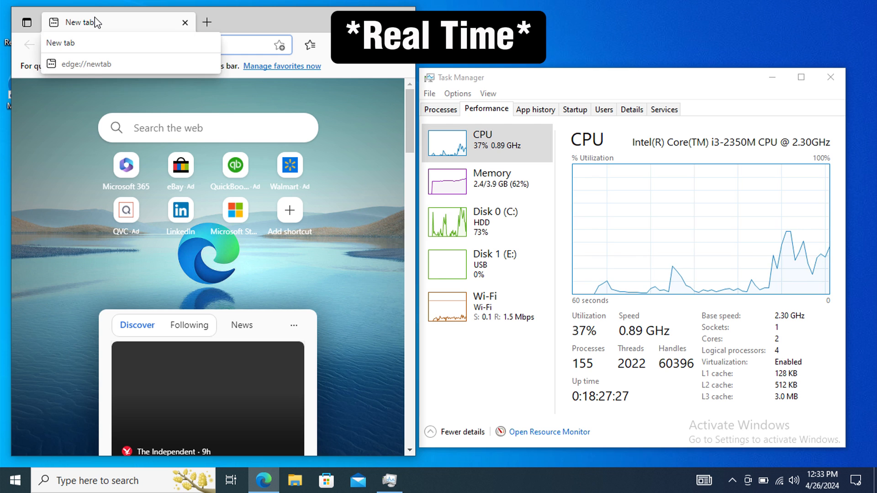
# Search Bing for 'youtube' from the Edge address bar
pyautogui.write('youtube')
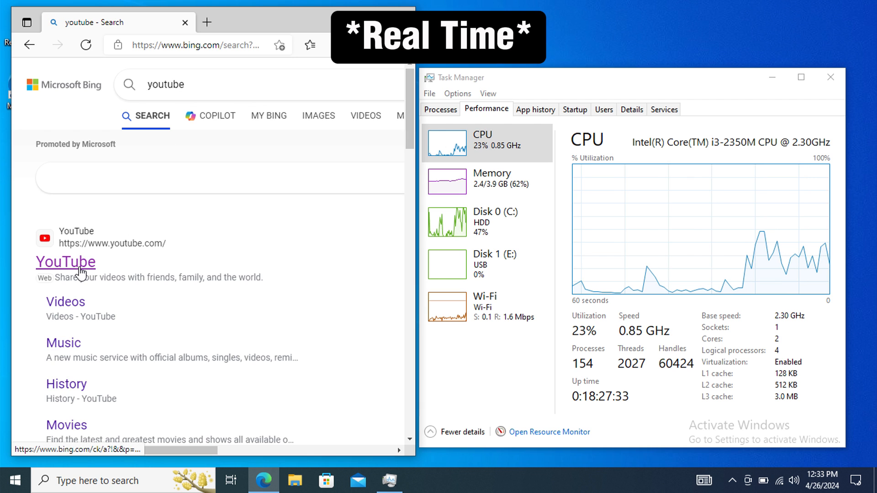
# Open YouTube from the Bing results and play the channel's latest video
pyautogui.click(66, 262)
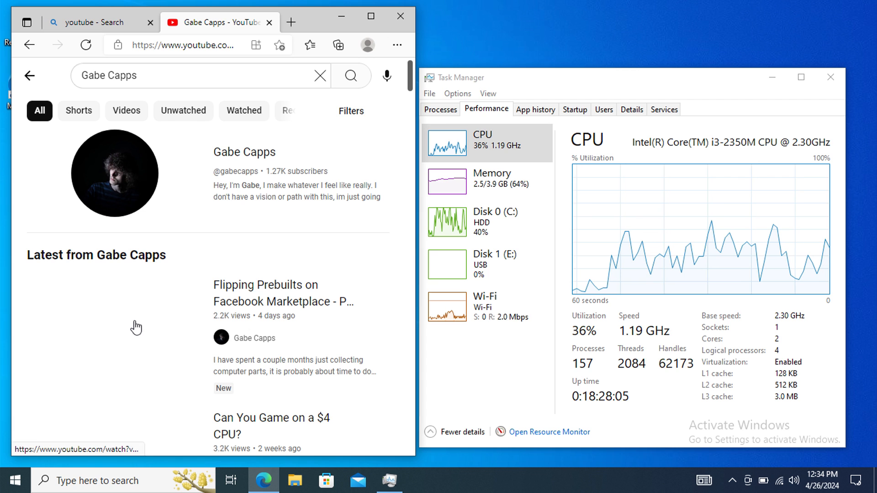
pyautogui.click(282, 293)
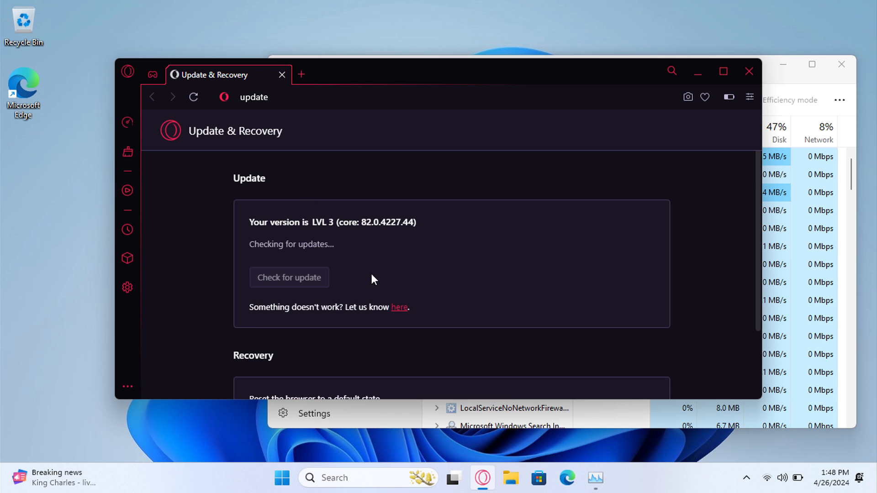
# Check for updates on Opera GX's Update & Recovery page to start the download
pyautogui.click(289, 277)
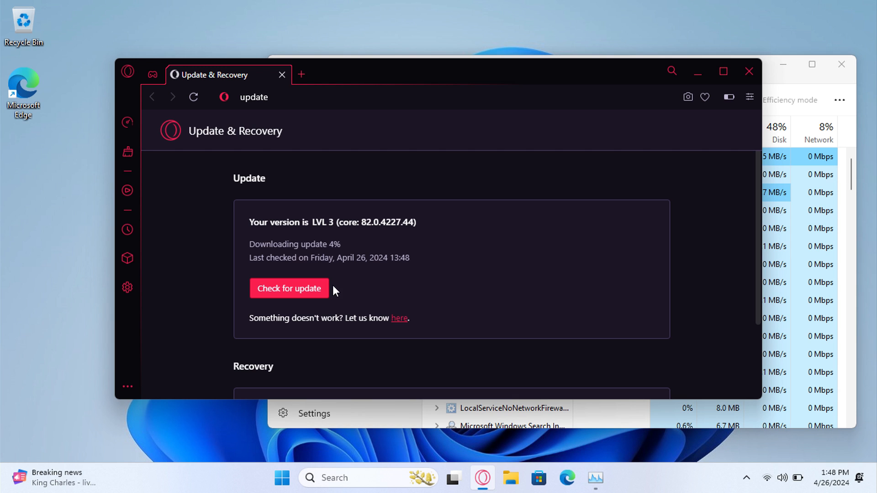
pyautogui.moveTo(410, 282)
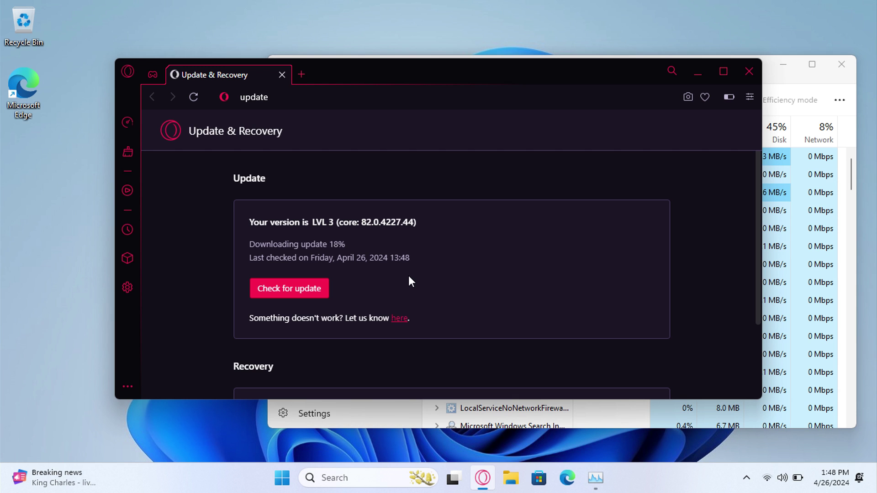
pyautogui.scroll(-3)
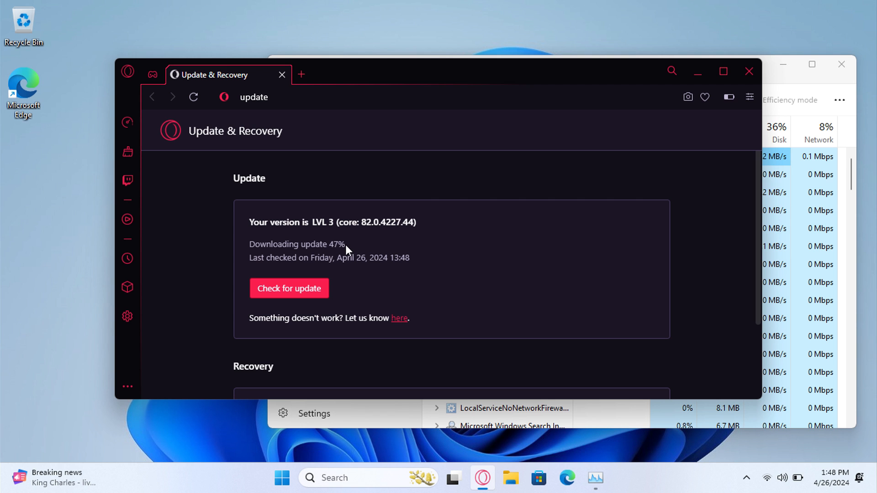
pyautogui.moveTo(387, 243)
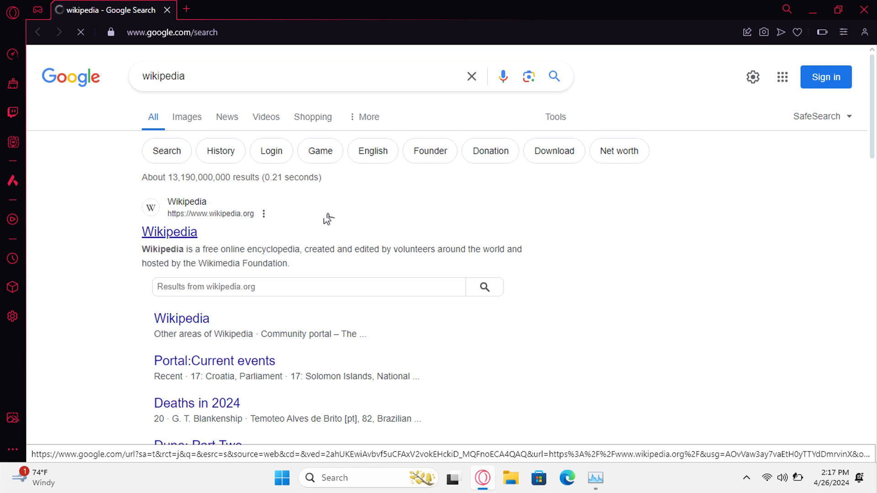
# Open Wikipedia from the Google results and scroll down to its sister projects
pyautogui.click(169, 231)
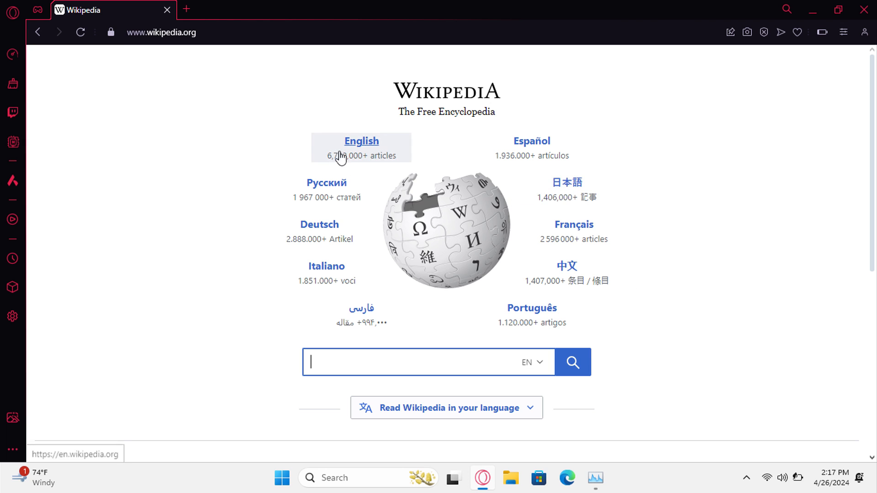
pyautogui.scroll(-3)
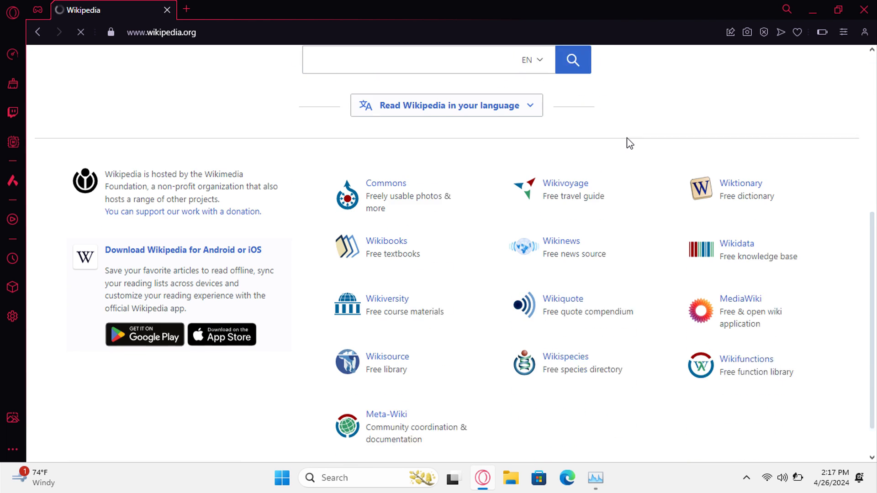